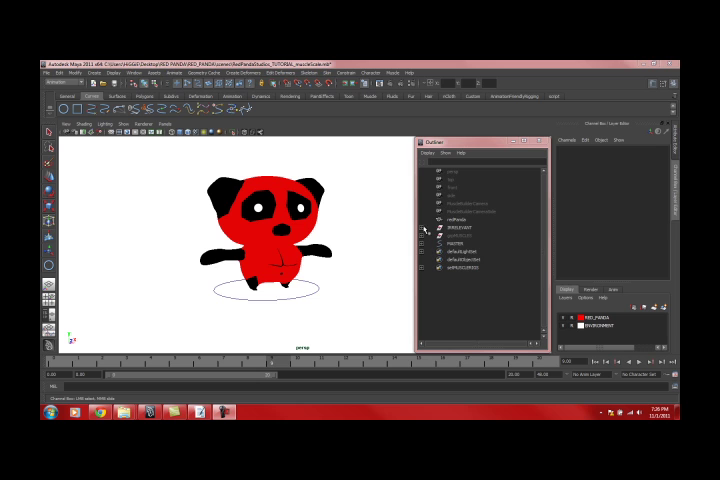
- Select the master control node in the Outliner hierarchy
left_click(422, 246)
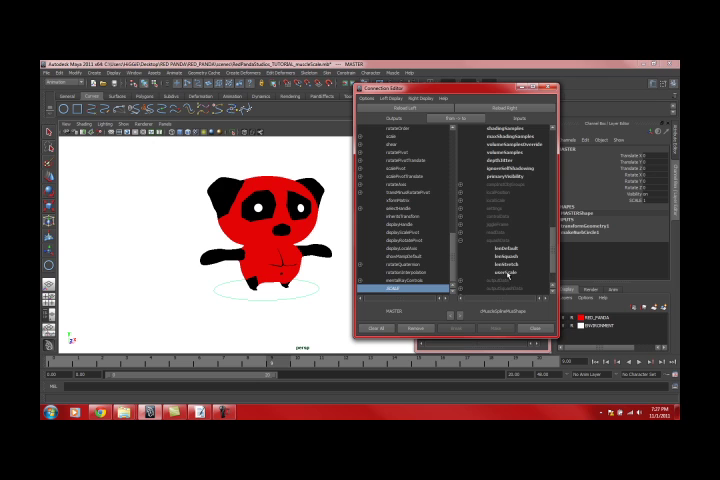
- Choose the muscle node's attribute to connect in the Connection Editor
left_click(492, 276)
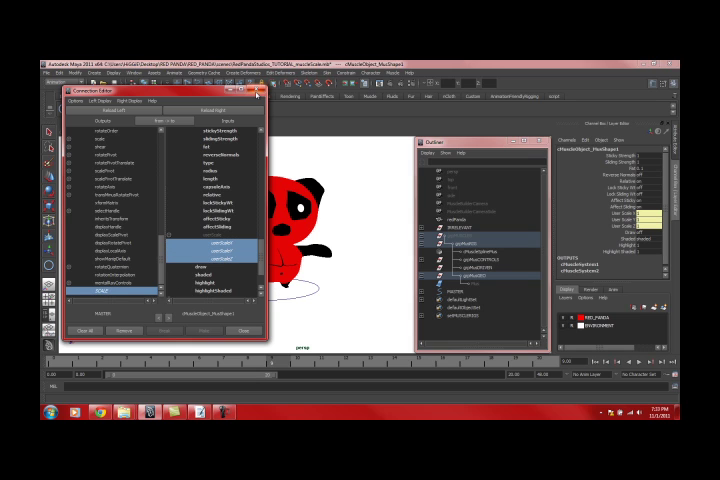
- Close the Connection Editor and select the next muscle node in the hierarchy
left_click(262, 96)
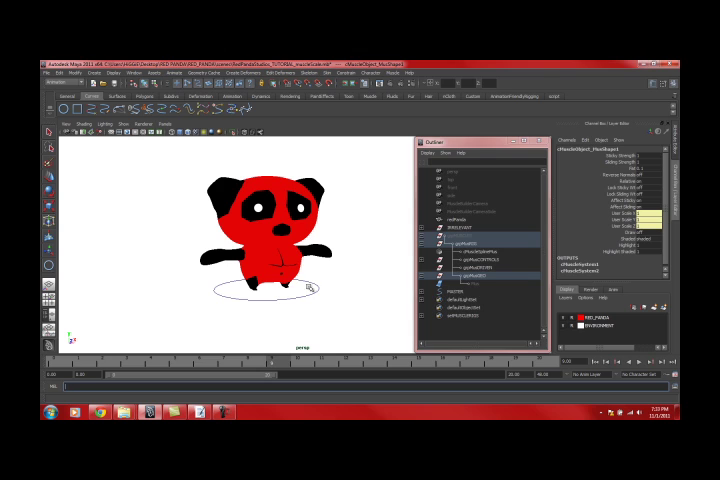
left_click(452, 290)
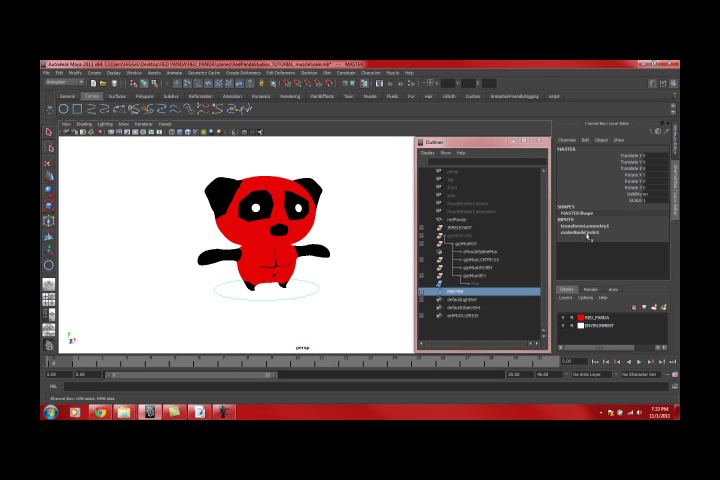